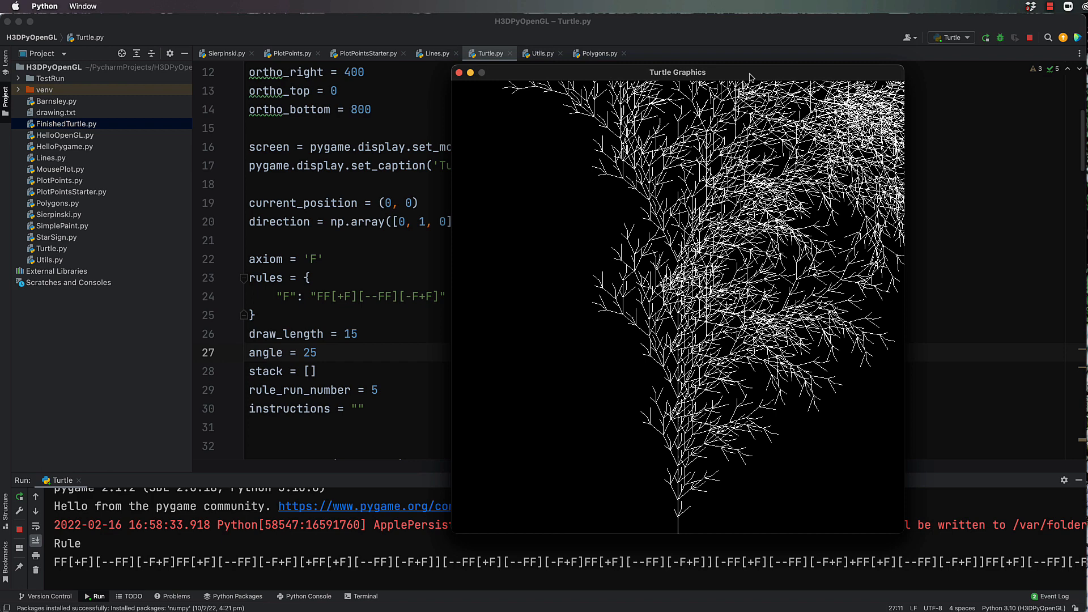
mouse_move(677, 116)
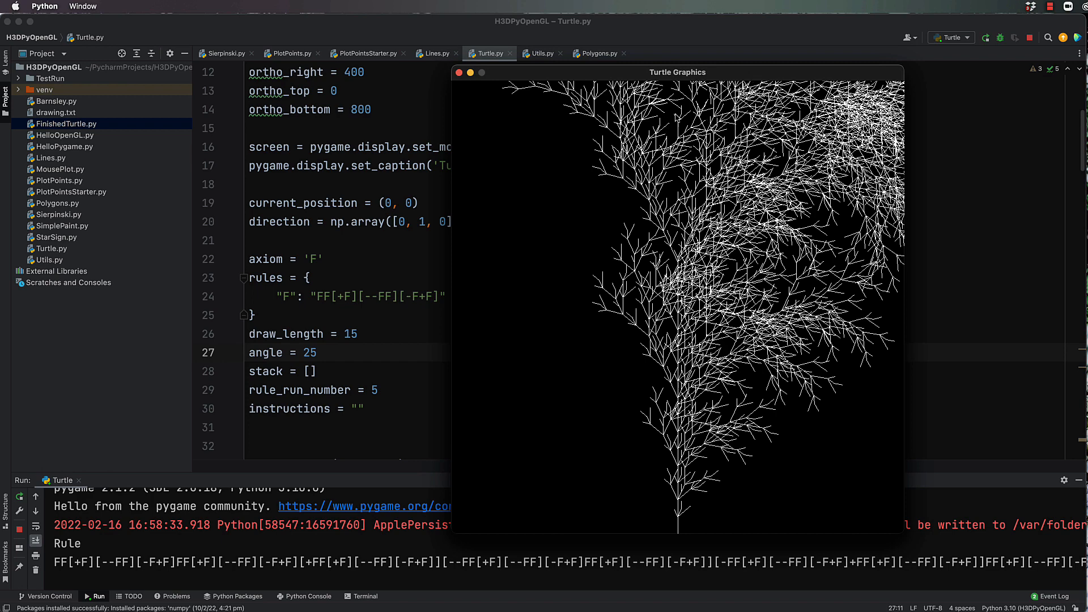
mouse_move(938, 187)
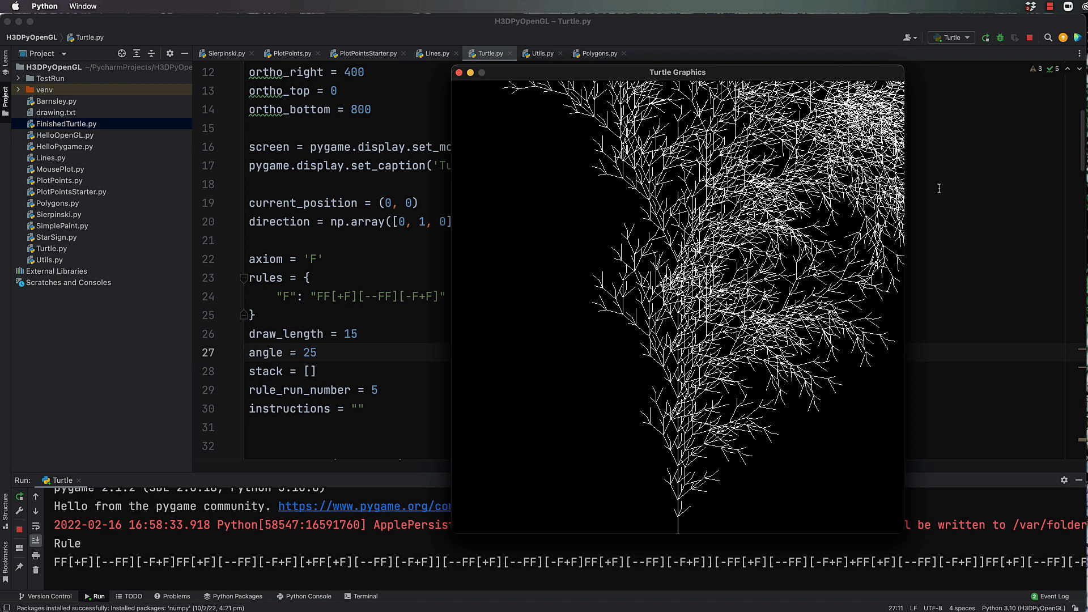